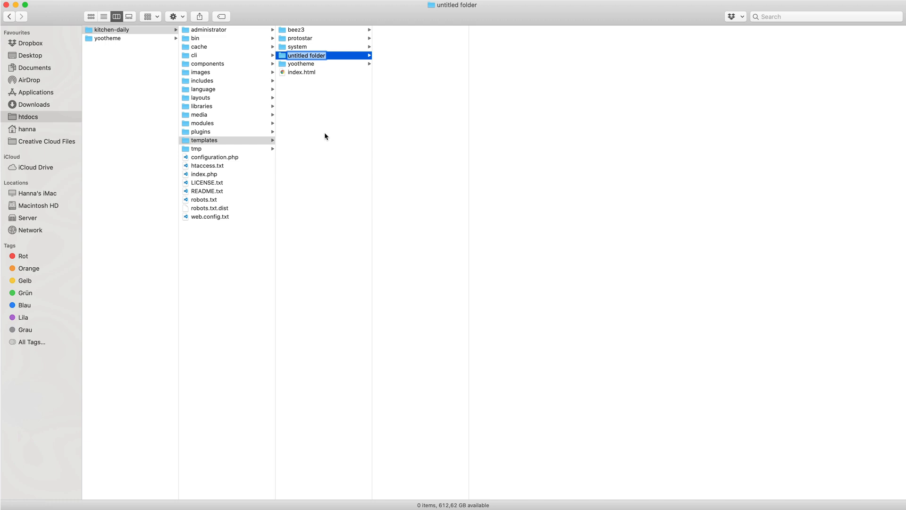
Name the new templates folder 'yootheme_mytheme'.
type("yootheme")
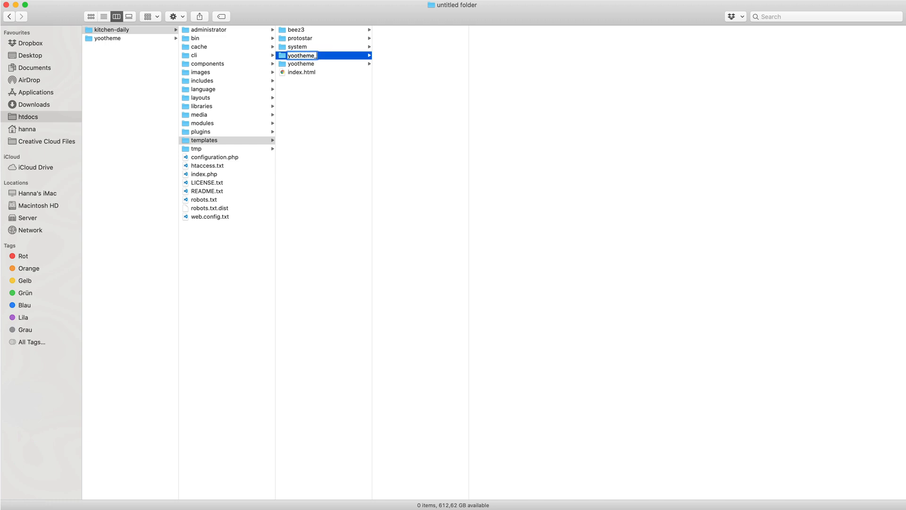
type("_mytheme")
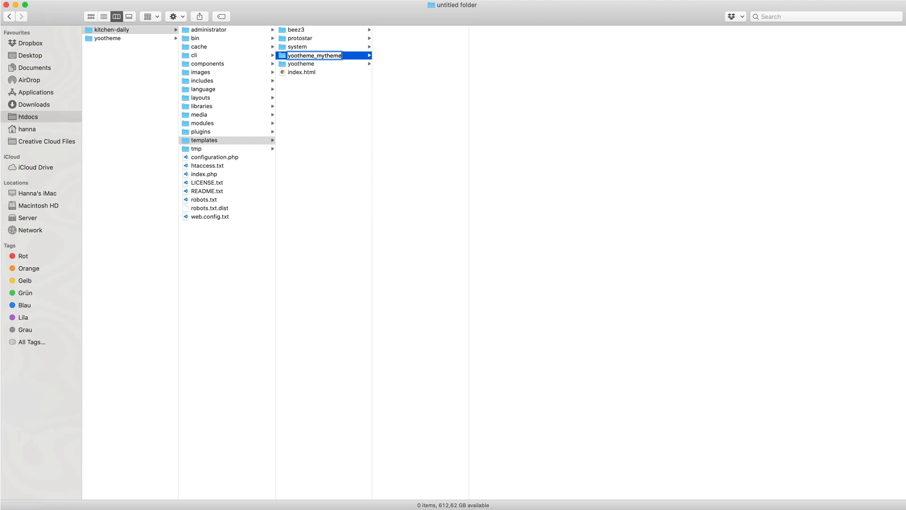
key("Return")
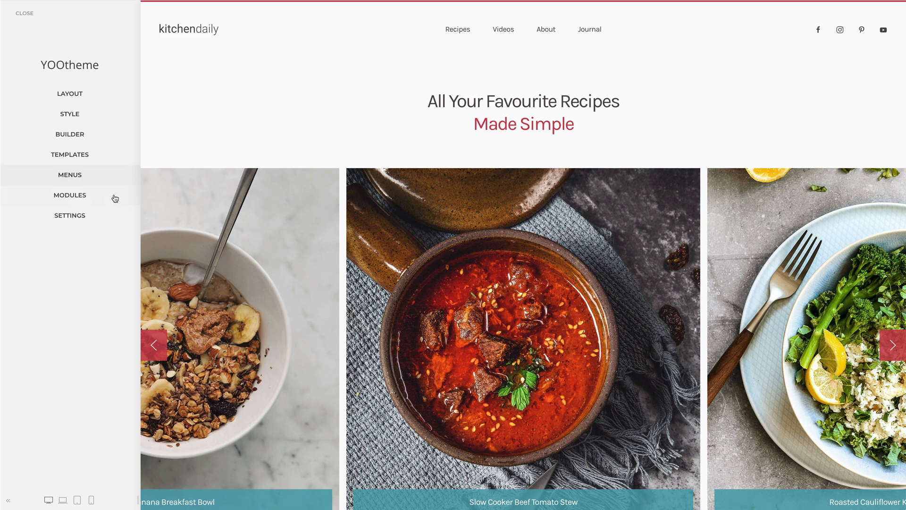
Go to Settings > Advanced in the YOOtheme customizer.
left_click(69, 215)
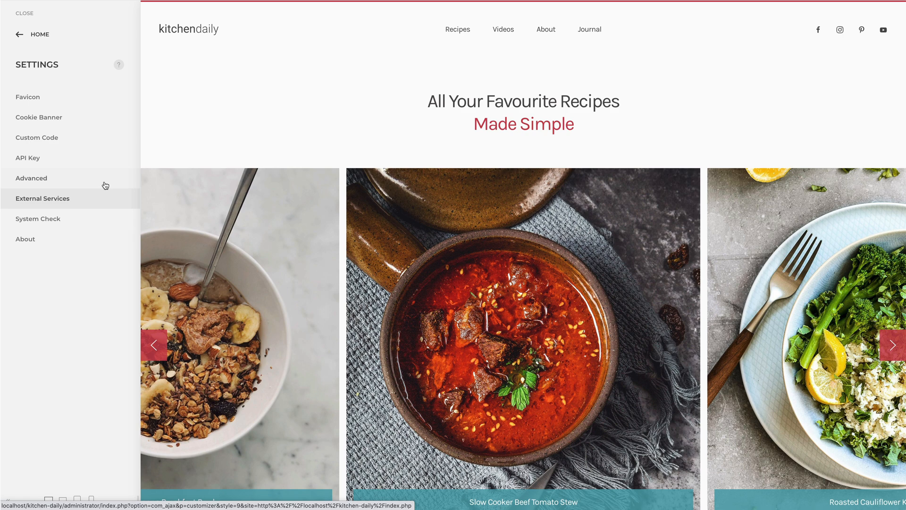
left_click(32, 178)
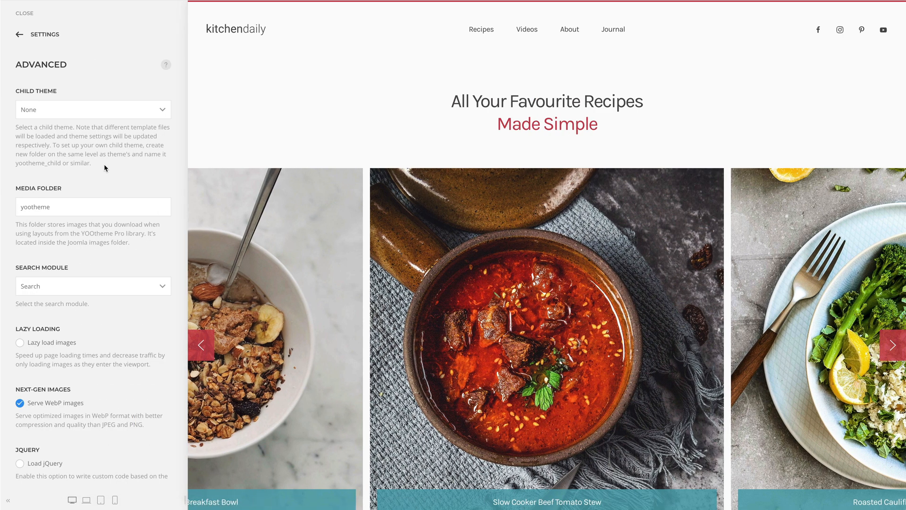
Select Mytheme as the child theme and save.
left_click(92, 109)
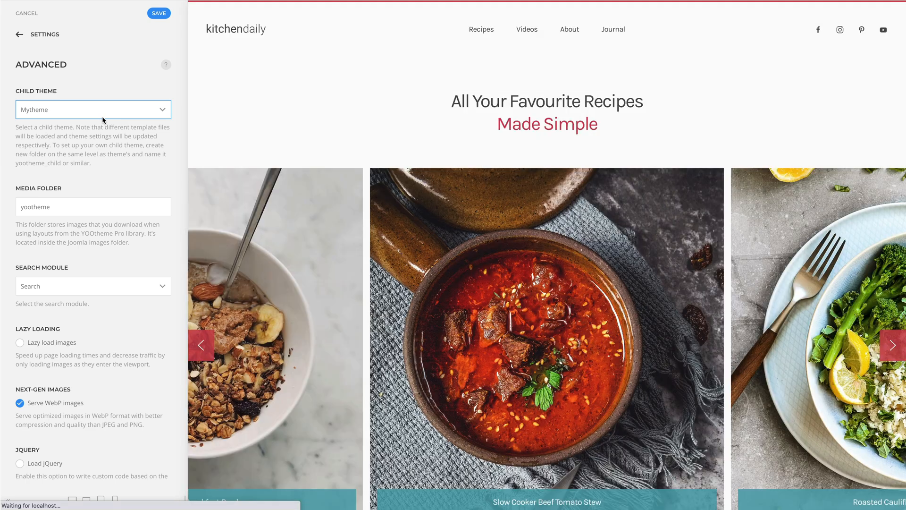
left_click(159, 12)
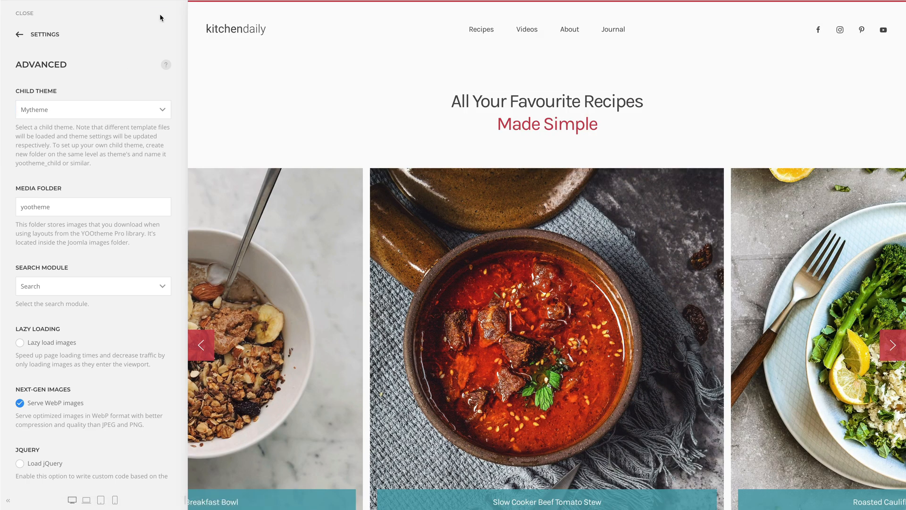